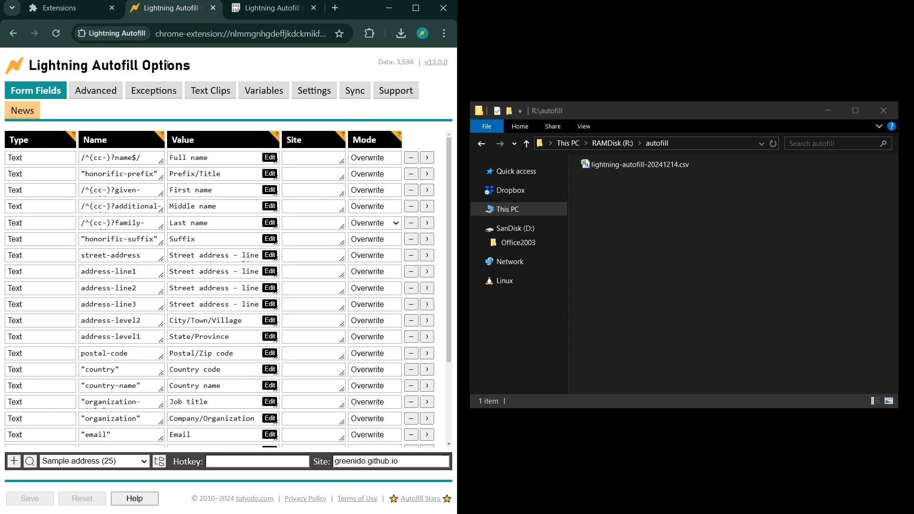
pyautogui.moveTo(326, 113)
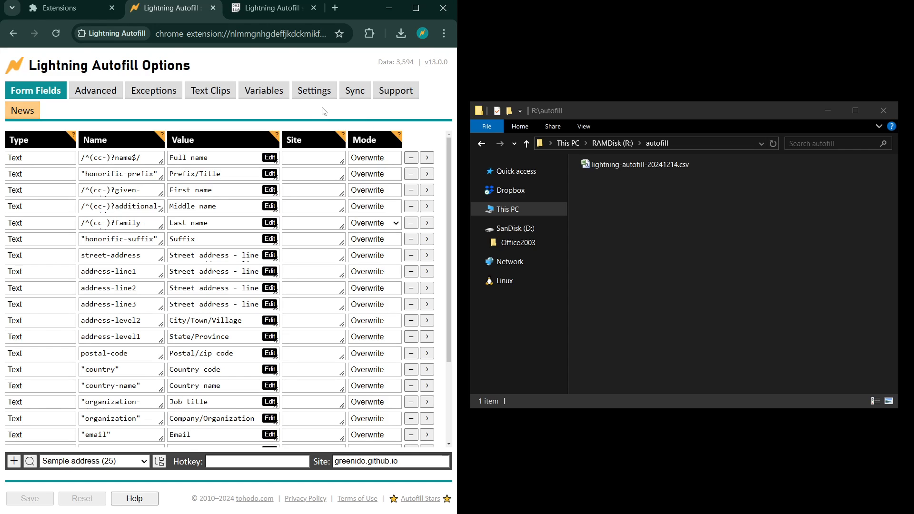
pyautogui.moveTo(373, 96)
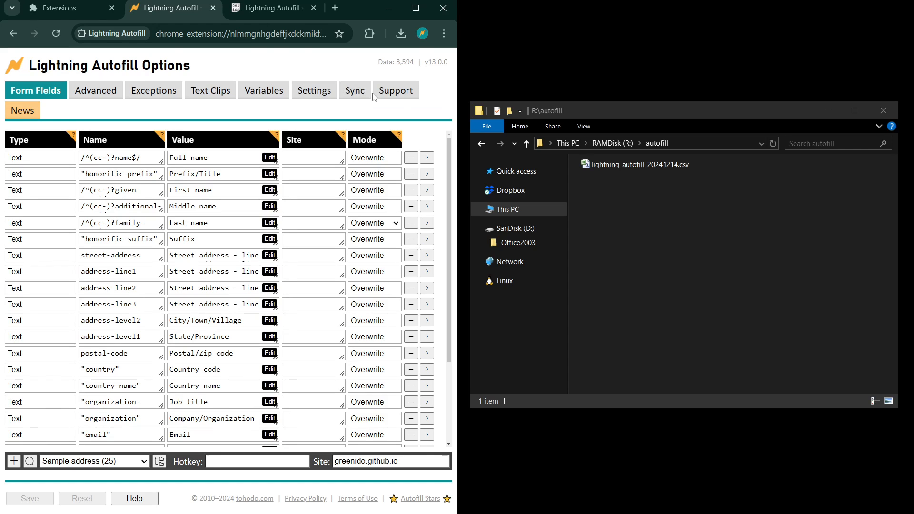
# - Switch to the Sync section showing Import/Export and Remote Import options
pyautogui.click(354, 90)
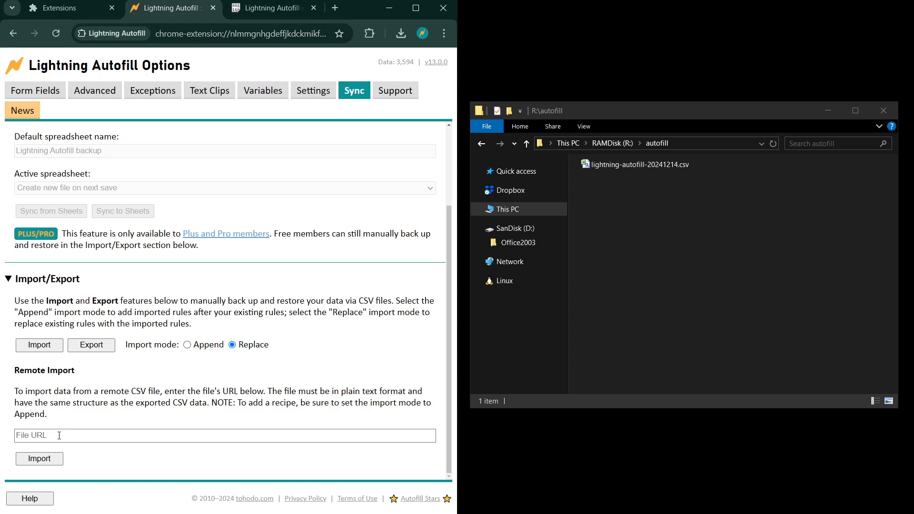
pyautogui.moveTo(69, 435)
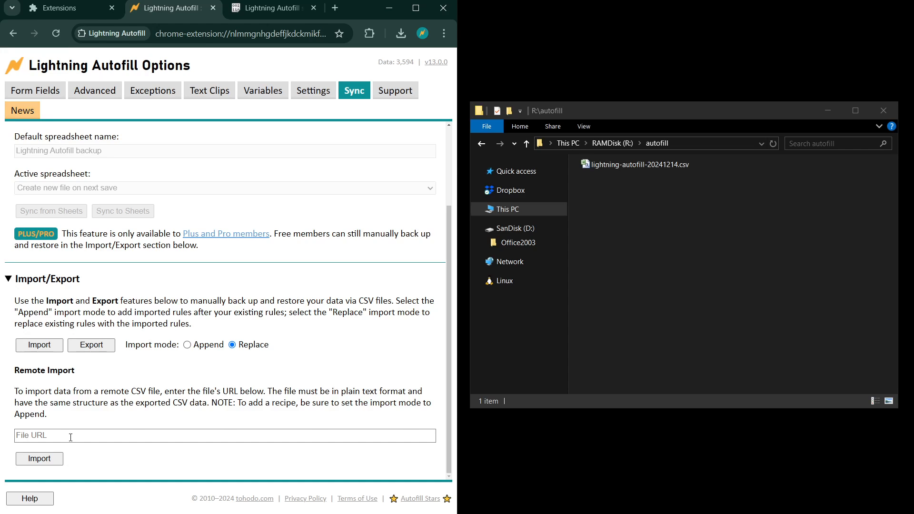
pyautogui.moveTo(89, 436)
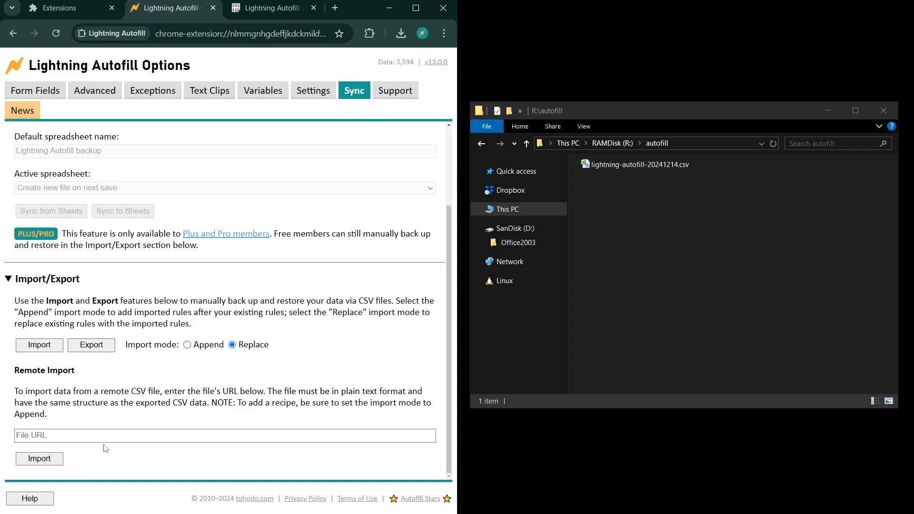
pyautogui.moveTo(118, 451)
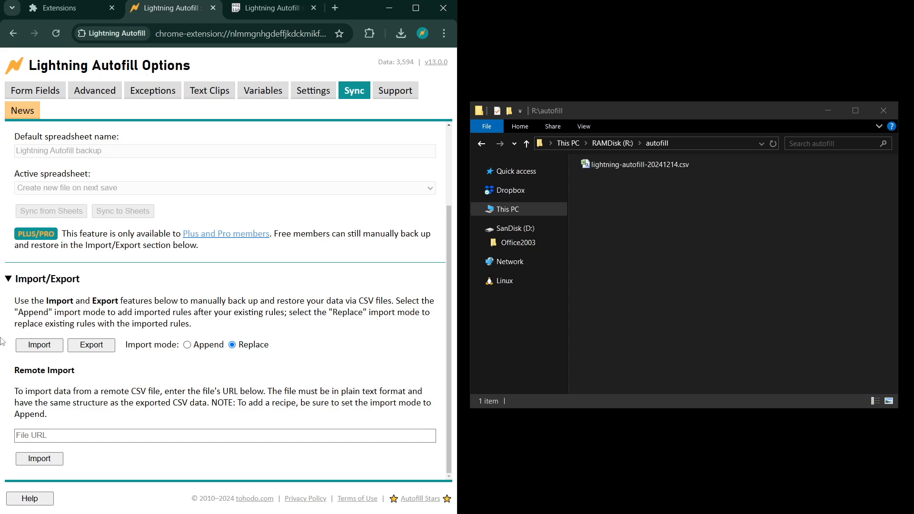
pyautogui.moveTo(235, 182)
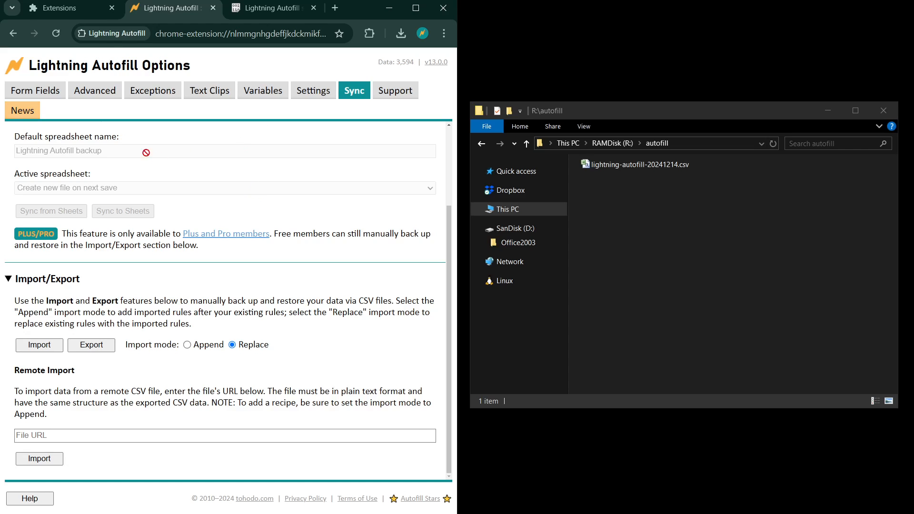
# - Export the rules to lightning-autofill-20241216.csv in the autofill folder and select the new file
pyautogui.click(35, 90)
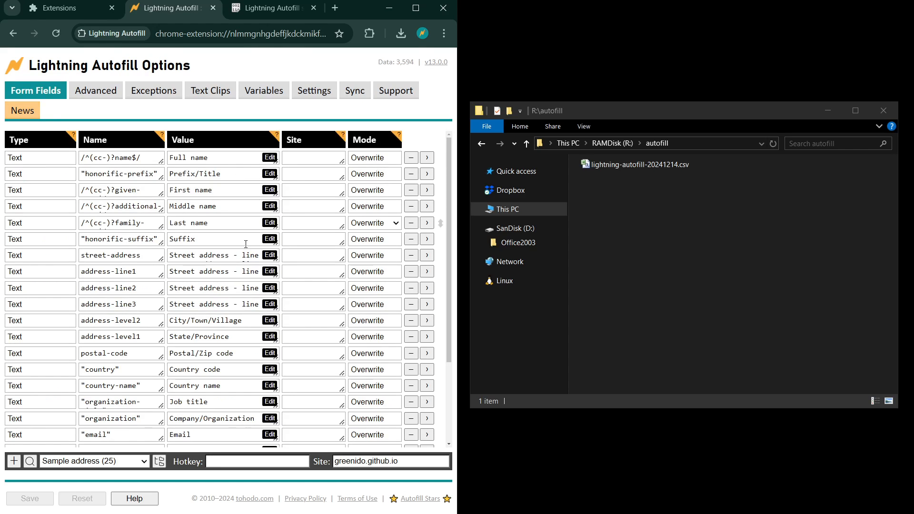
pyautogui.moveTo(355, 90)
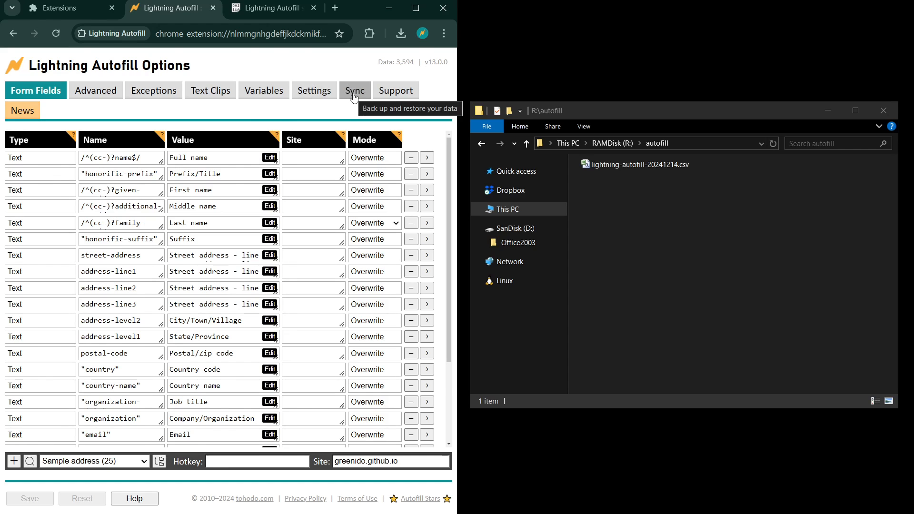
pyautogui.click(354, 91)
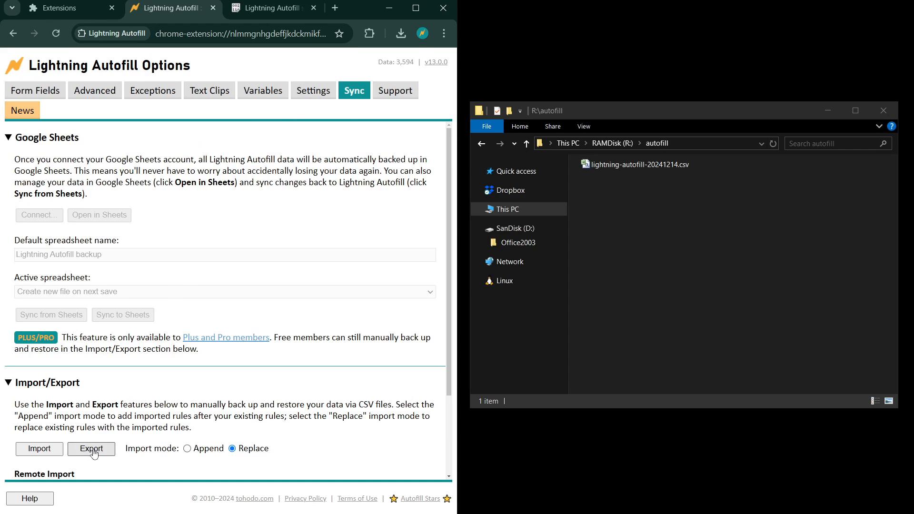
pyautogui.click(92, 448)
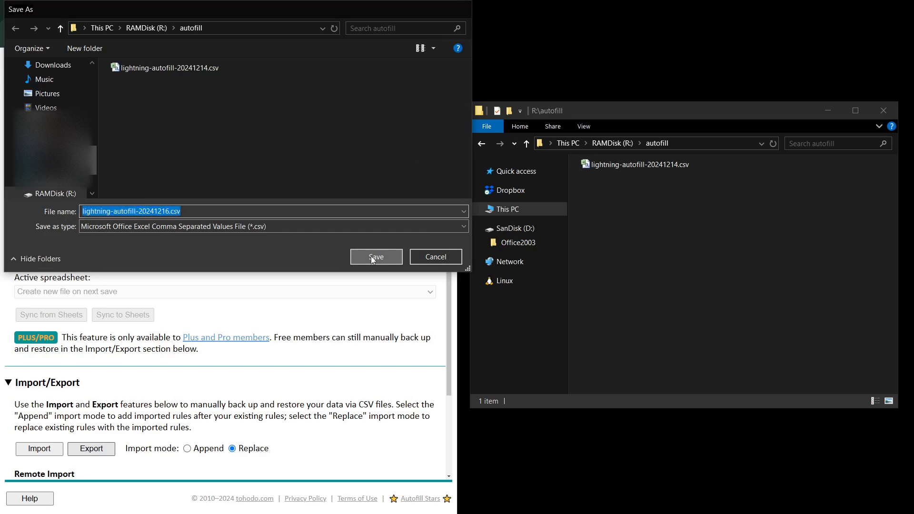
pyautogui.click(376, 256)
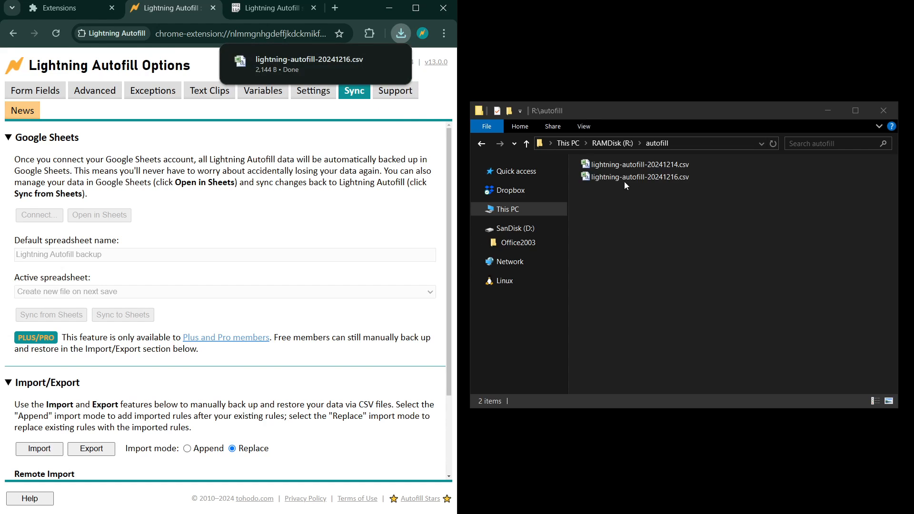
pyautogui.click(640, 177)
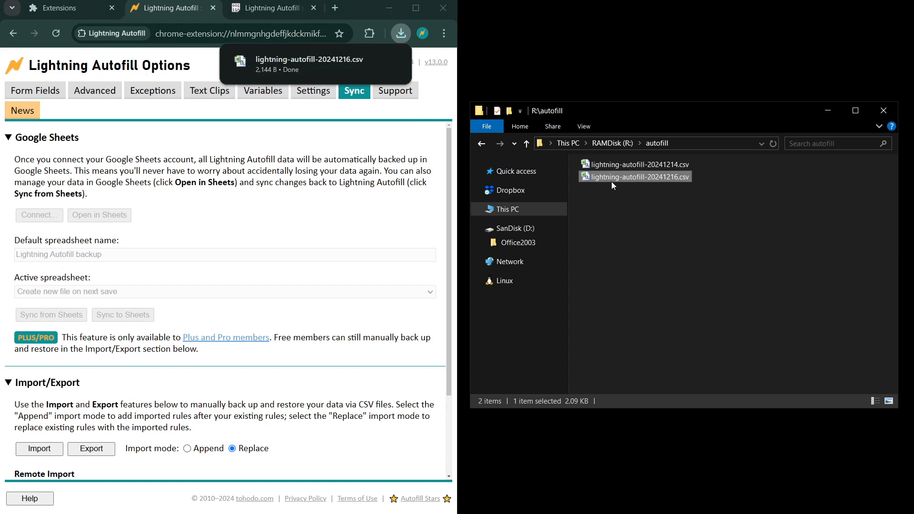
pyautogui.moveTo(635, 177)
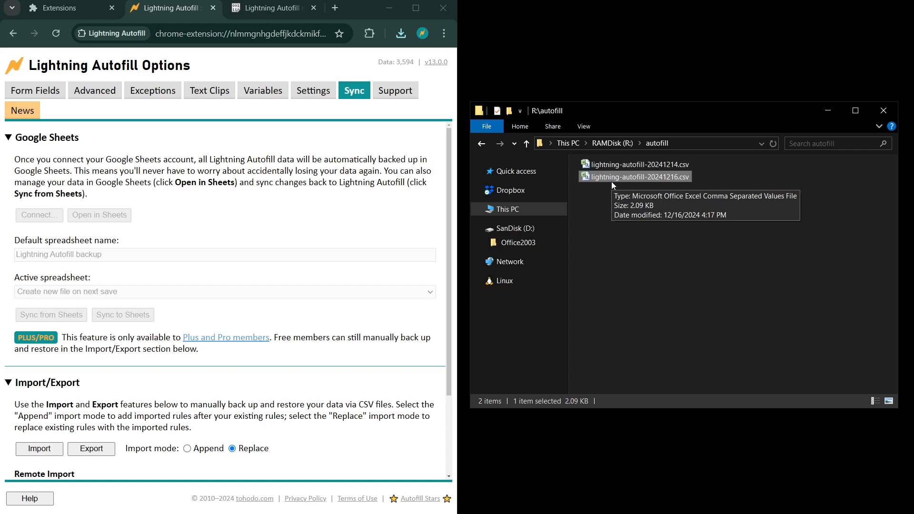
pyautogui.moveTo(658, 294)
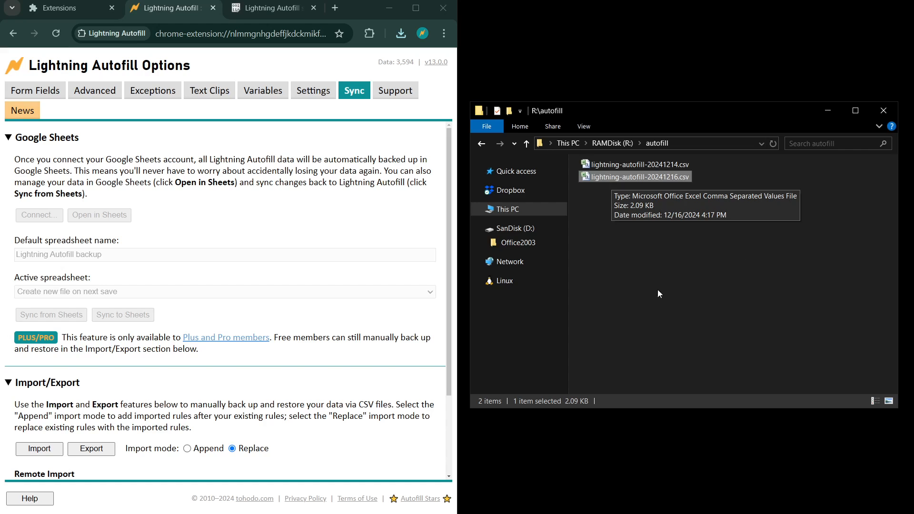
pyautogui.moveTo(657, 253)
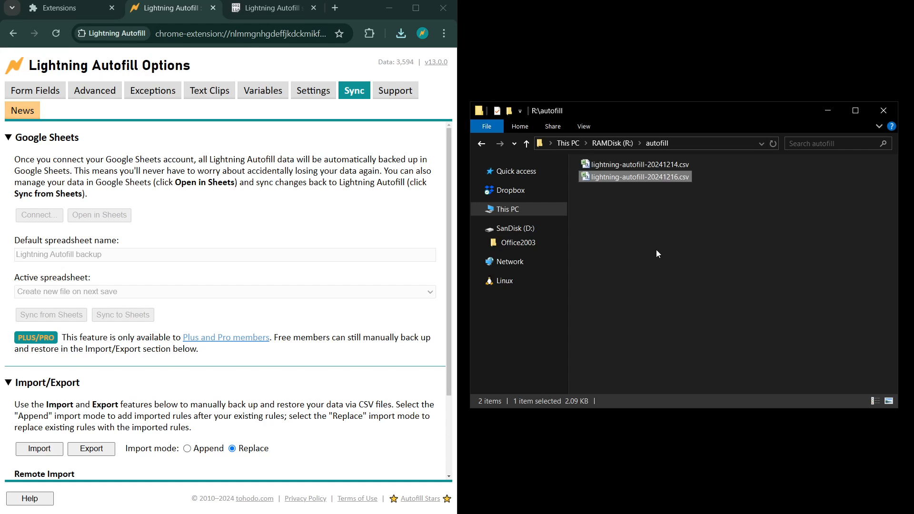
pyautogui.moveTo(655, 240)
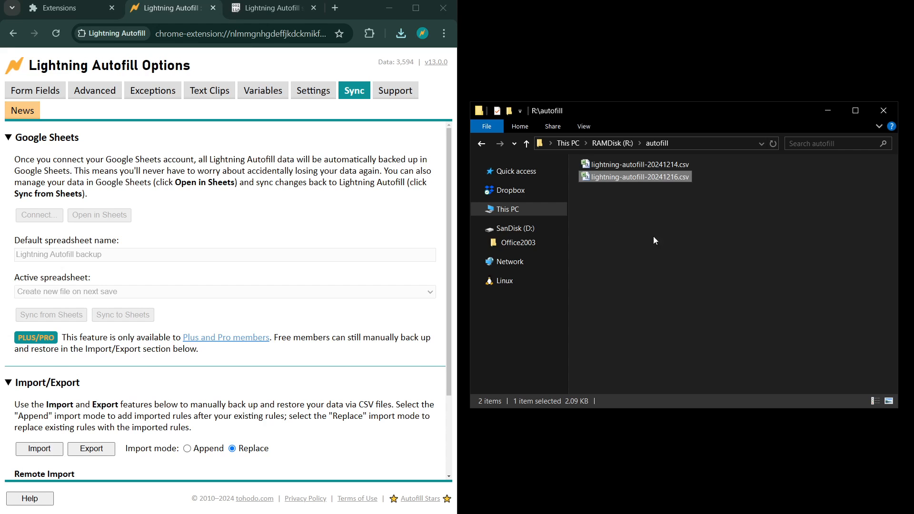
# - View the pastebin sample rules as raw CSV text and select its address for copying
pyautogui.click(271, 7)
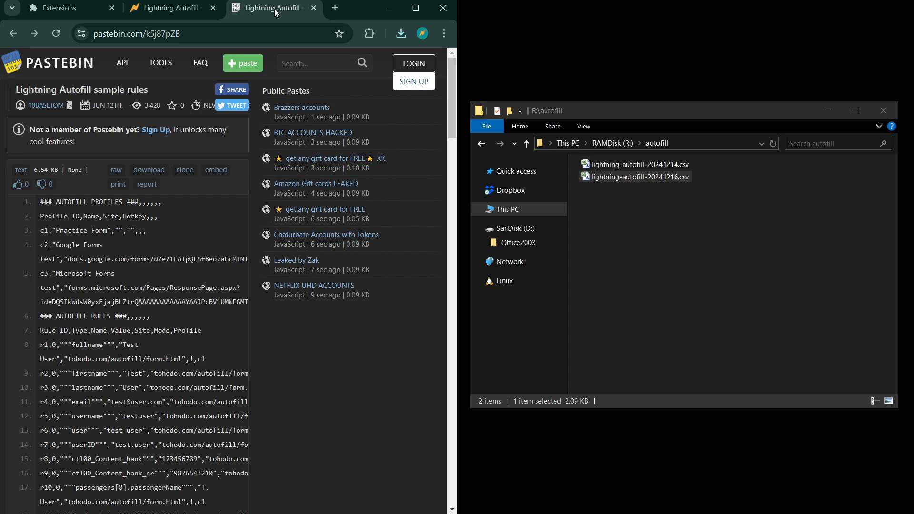
pyautogui.moveTo(165, 249)
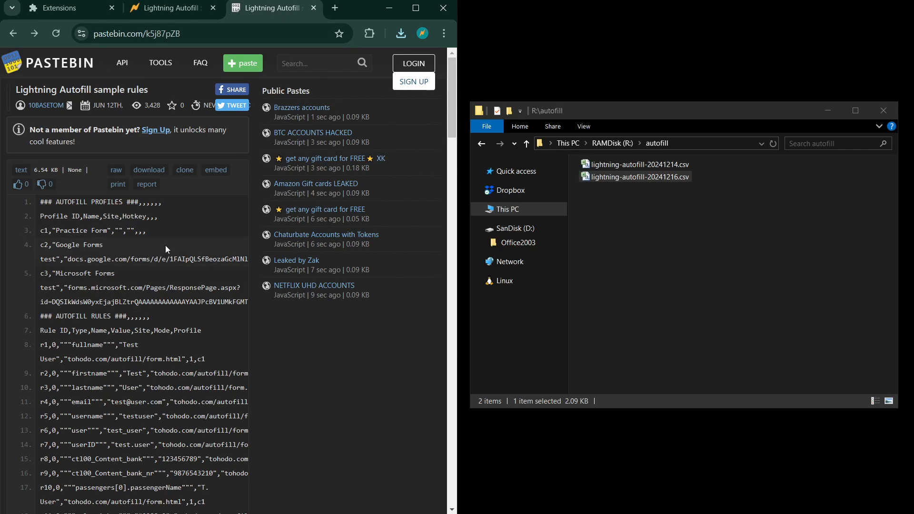
pyautogui.moveTo(99, 245)
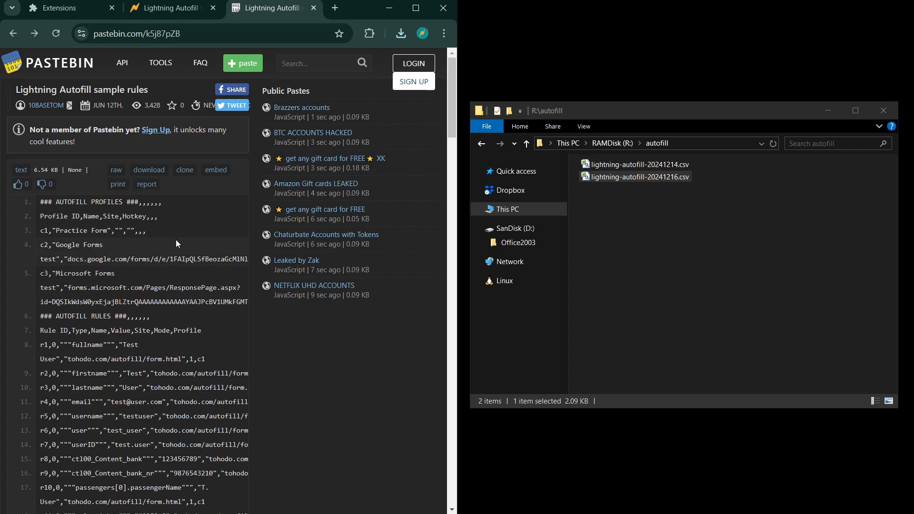
pyautogui.moveTo(182, 216)
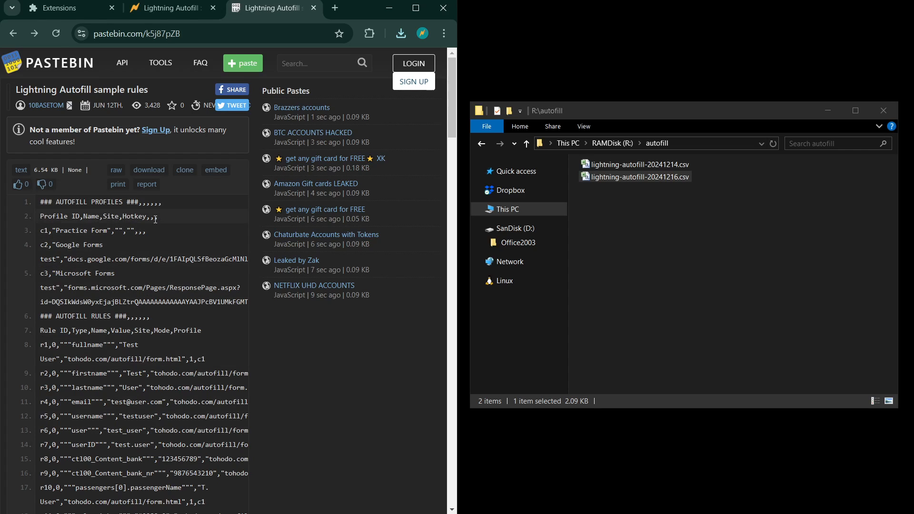
pyautogui.moveTo(116, 169)
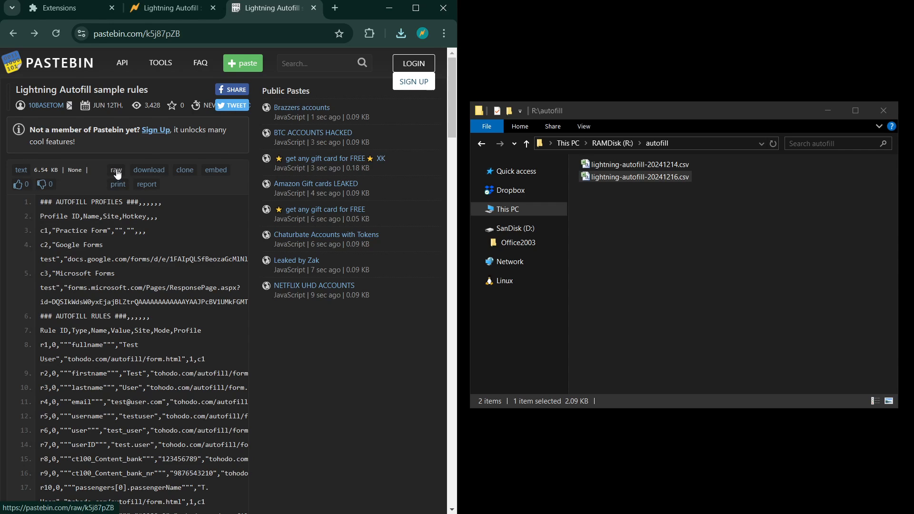
pyautogui.click(116, 170)
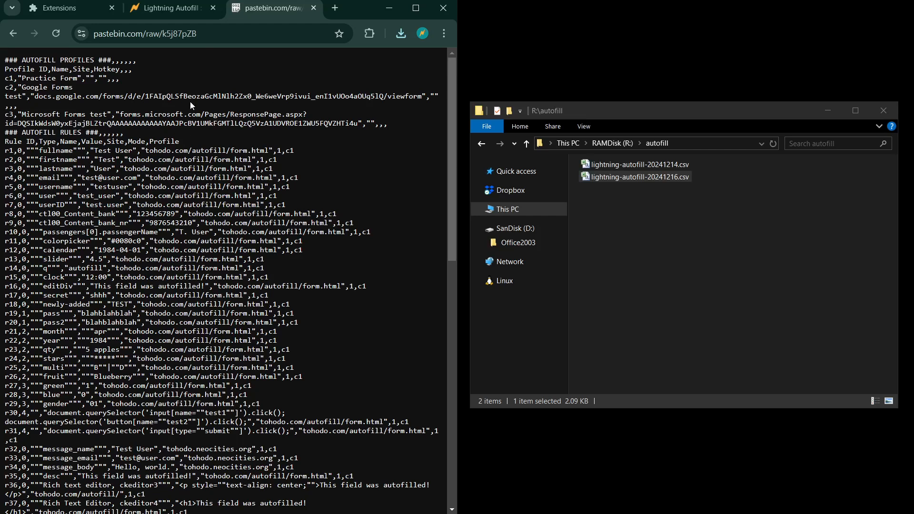
pyautogui.click(146, 33)
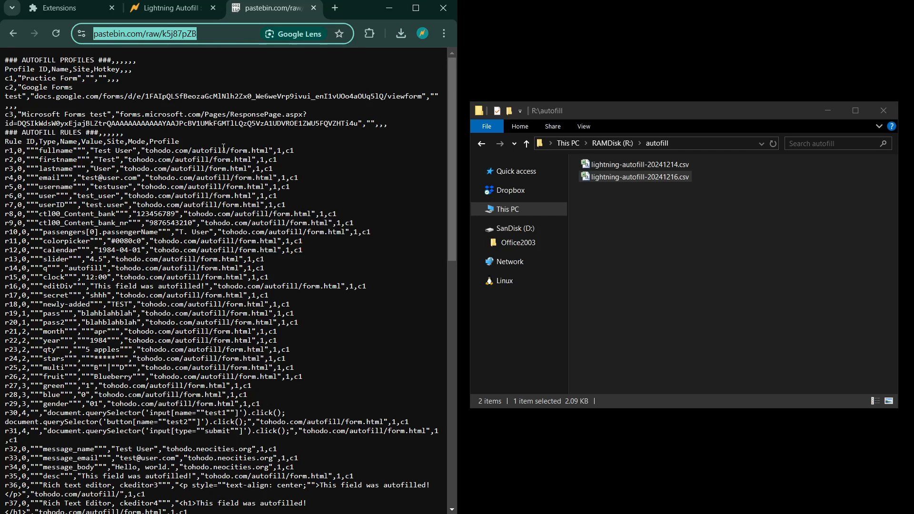
pyautogui.moveTo(178, 68)
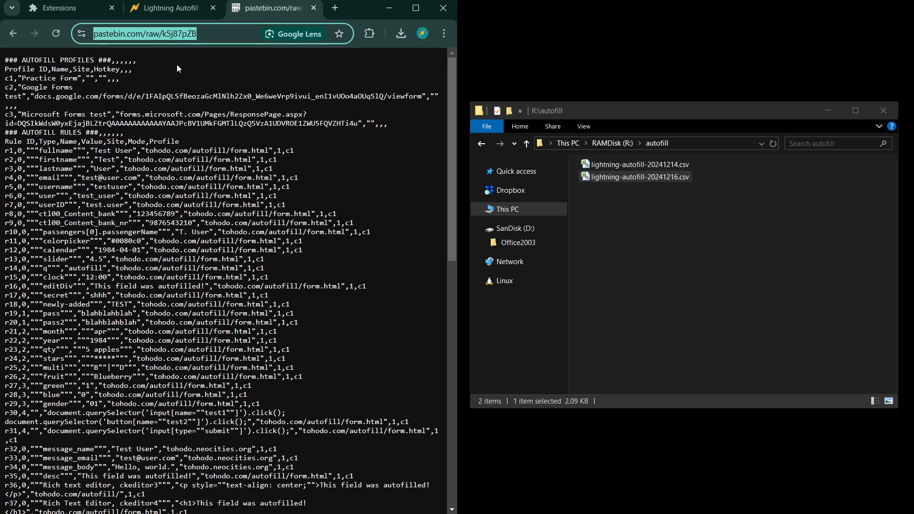
pyautogui.moveTo(58, 8)
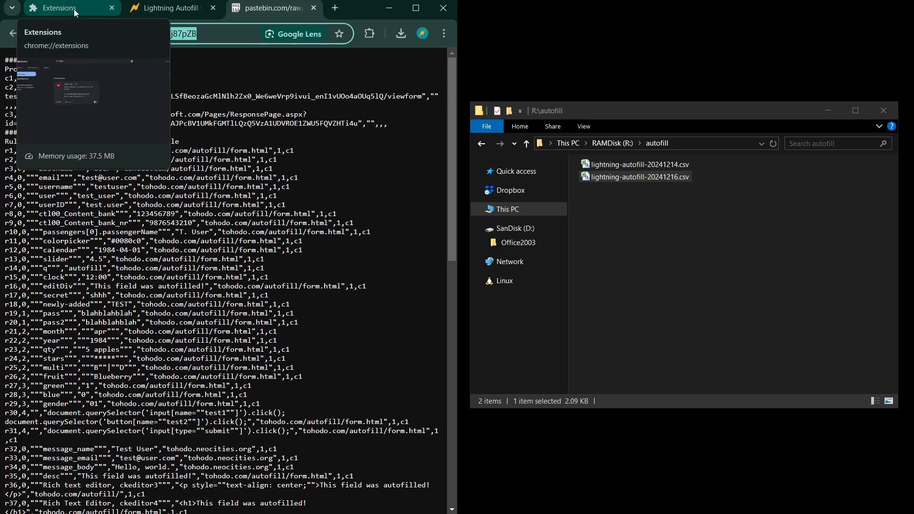
pyautogui.click(170, 8)
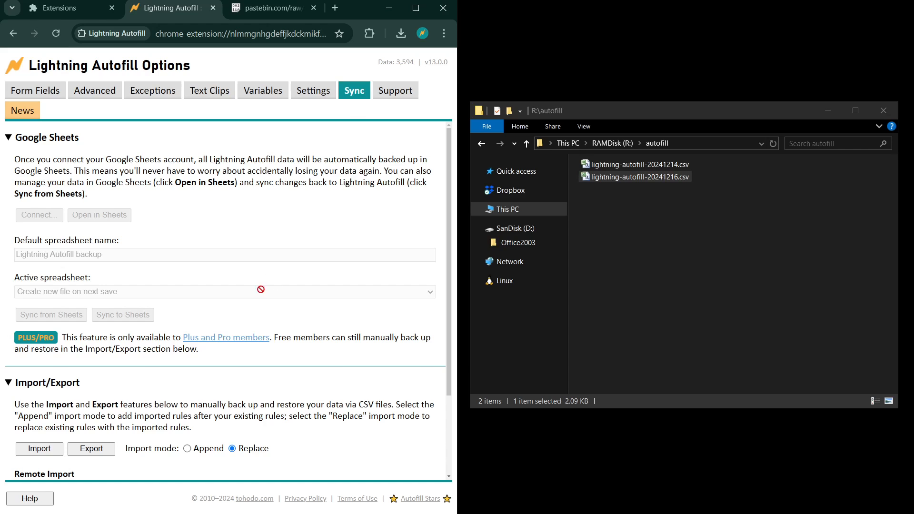
pyautogui.scroll(-3)
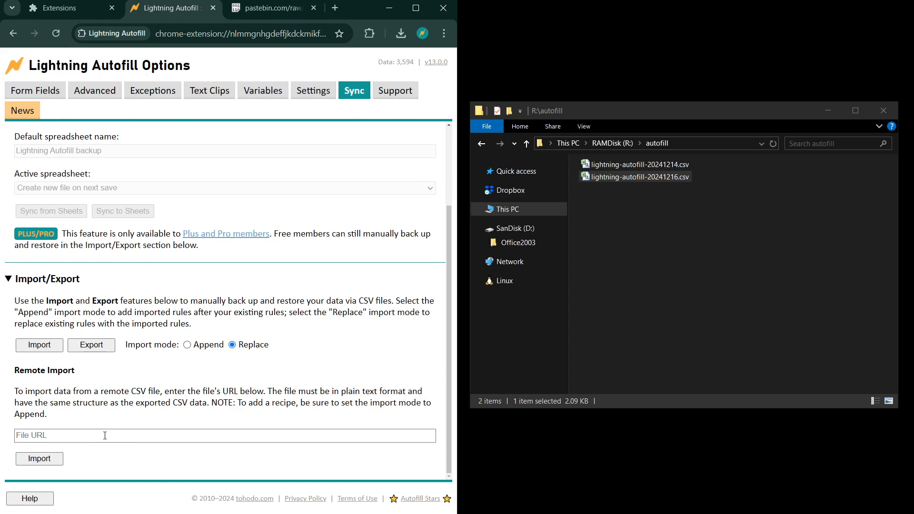
pyautogui.write('https://pastebin.com/raw/ktj87pZB')
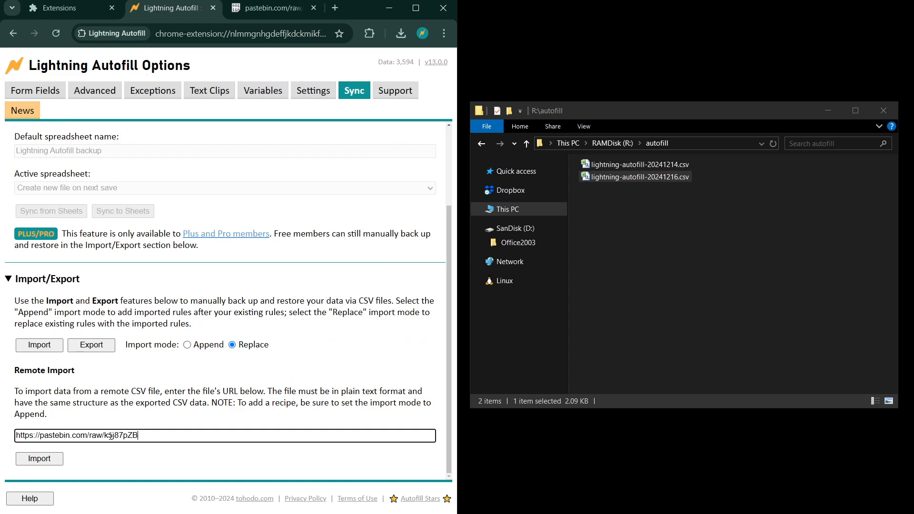
pyautogui.click(39, 459)
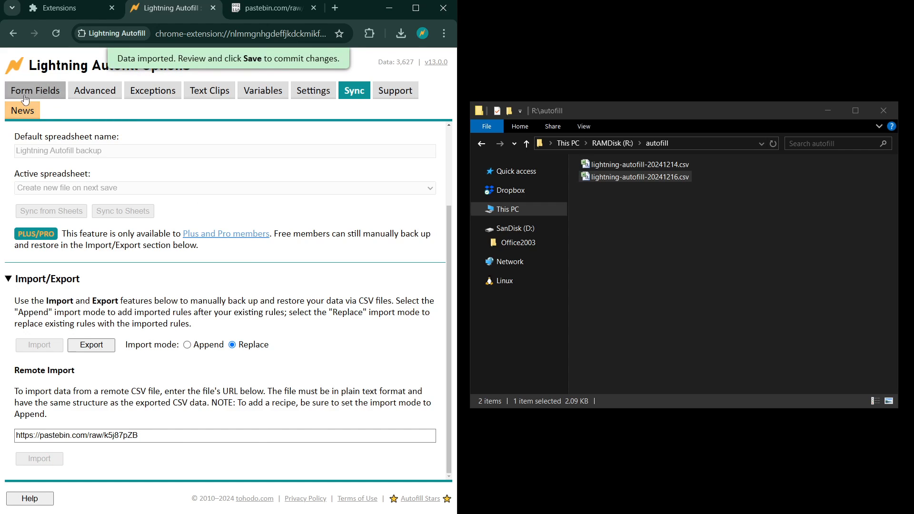
# - Save the 89 imported rules in Form Fields and confirm reloading the table
pyautogui.click(35, 90)
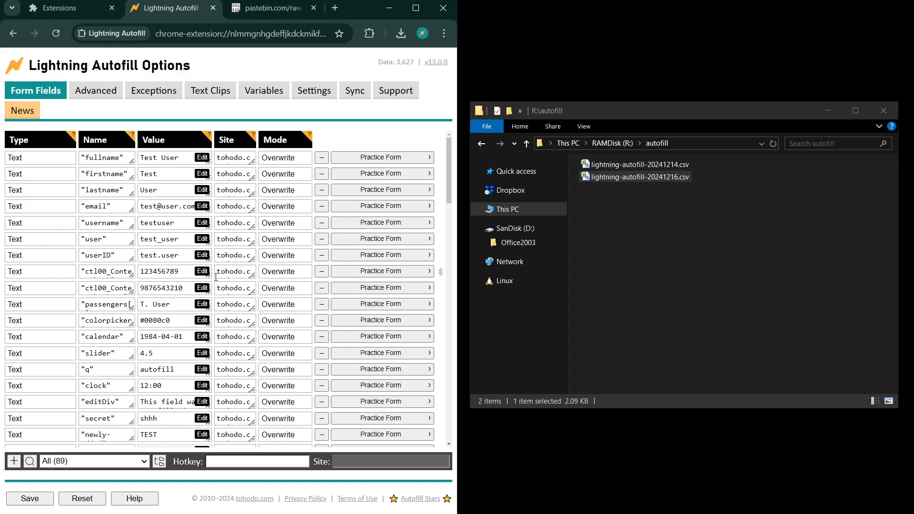
pyautogui.moveTo(201, 303)
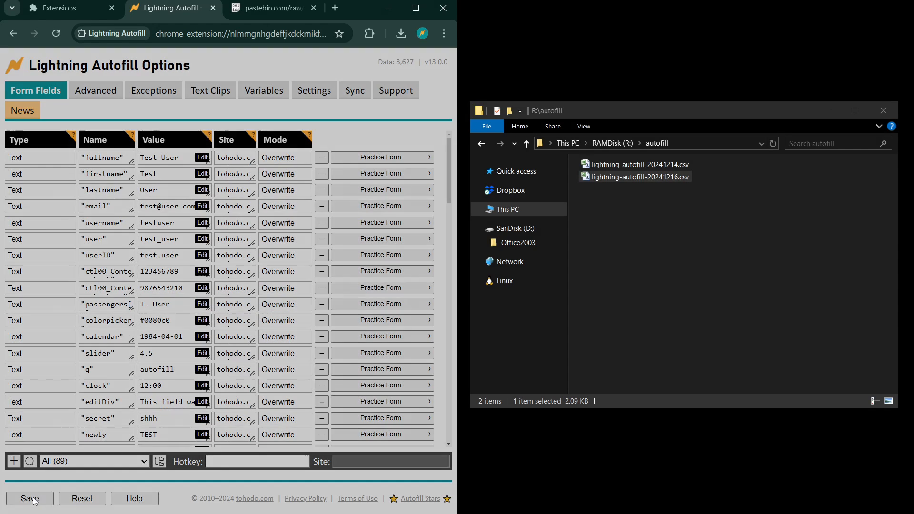
pyautogui.click(30, 498)
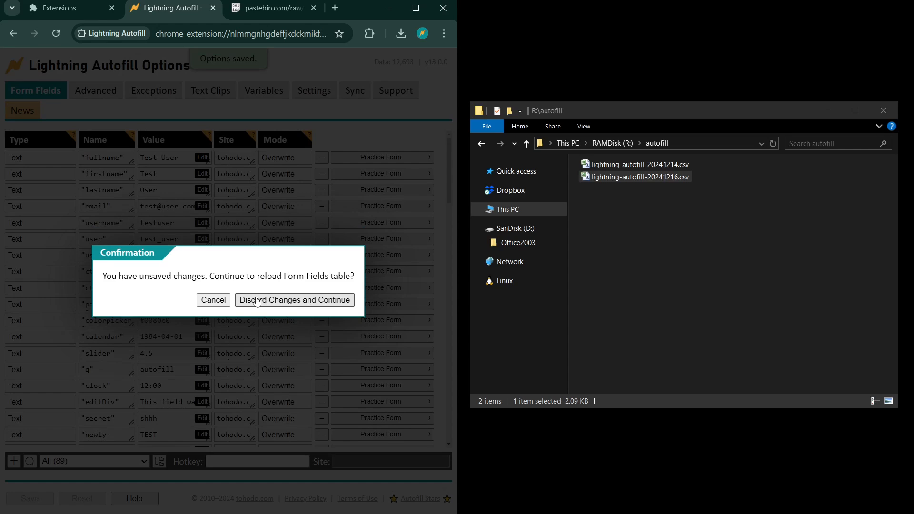
pyautogui.click(295, 300)
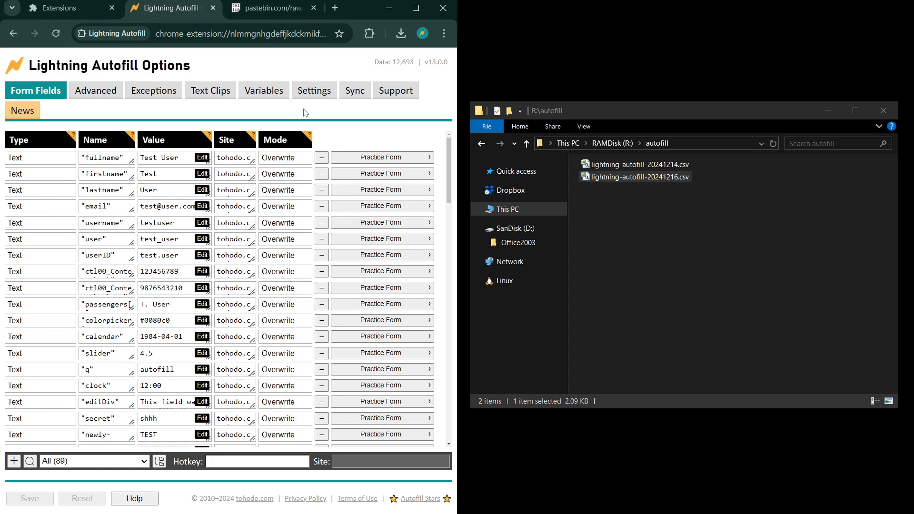
pyautogui.moveTo(404, 135)
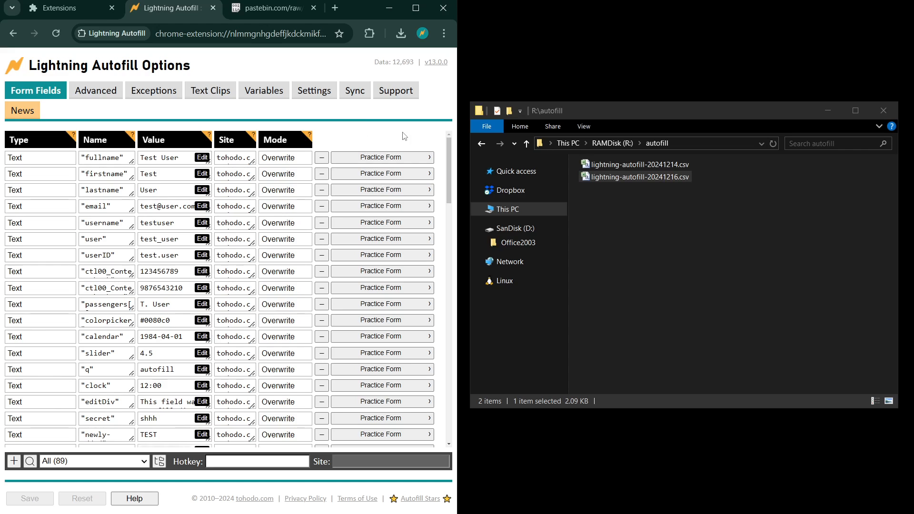